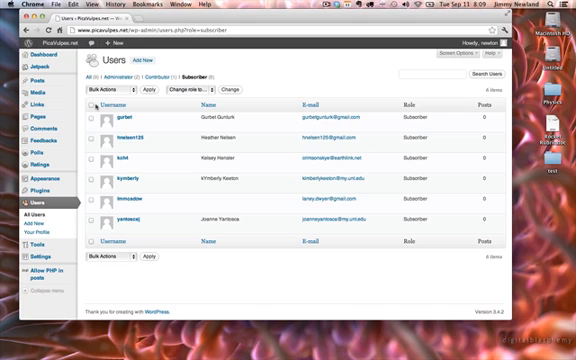
Load the PicaVulpes.net site by entering 'pic' in the address bar.
{"action": "left_click", "coordinate": [92, 108]}
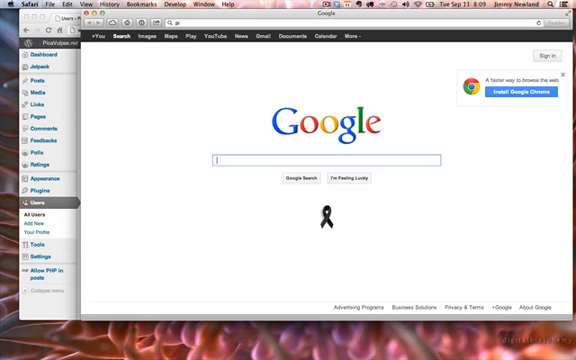
{"action": "type", "text": "picavulpes.net"}
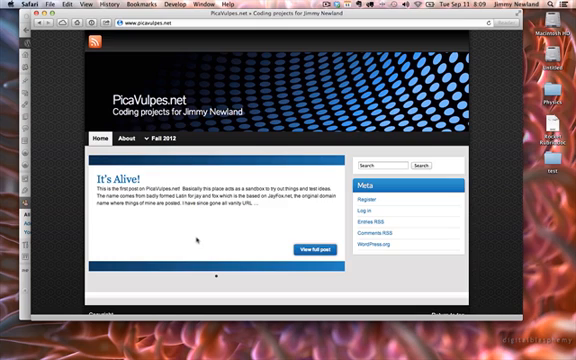
Reach the Register link in the Meta widget and bring up the registration form.
{"action": "scroll", "scroll_direction": "down", "scroll_amount": 3}
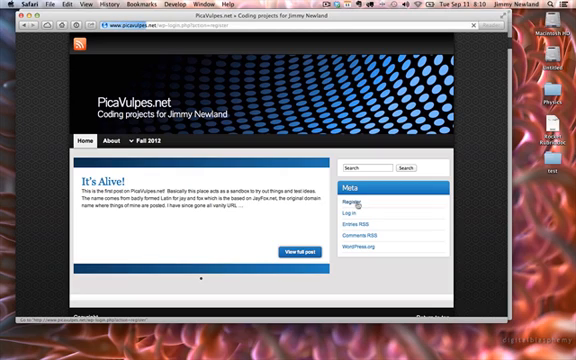
{"action": "left_click", "coordinate": [352, 204]}
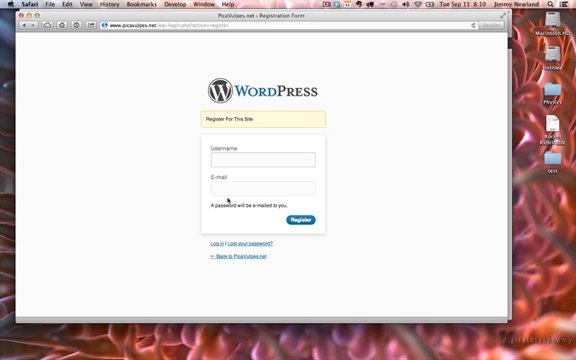
{"action": "left_click", "coordinate": [258, 160]}
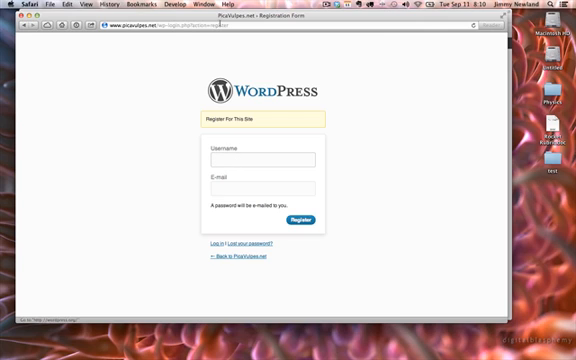
{"action": "left_click", "coordinate": [18, 6]}
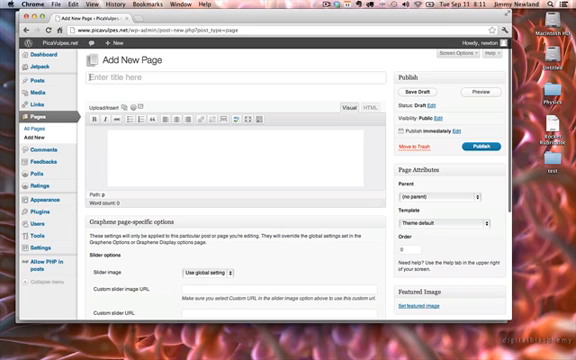
View the public PicaVulpes.net front page via the site name link.
{"action": "left_click", "coordinate": [238, 72]}
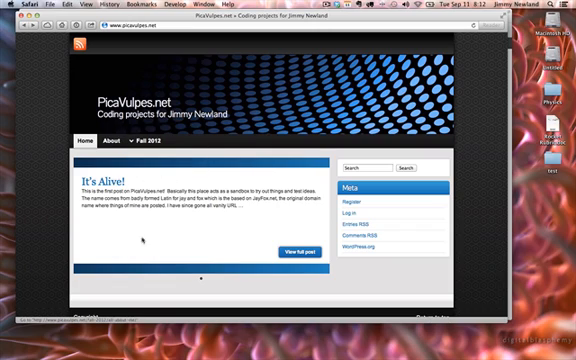
Return to the empty Add New Page editor in the dashboard.
{"action": "left_click", "coordinate": [112, 140]}
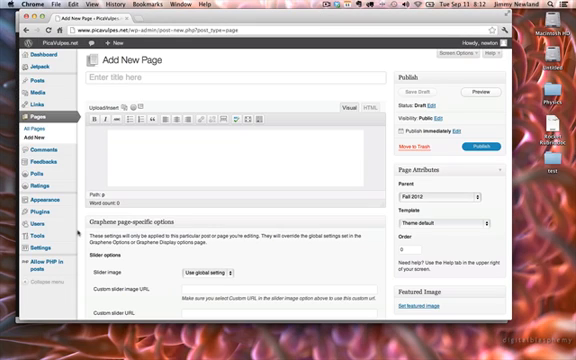
Title the page My "All about me" page, add body text, and list the Parent page choices.
{"action": "type", "text": "My \"A"}
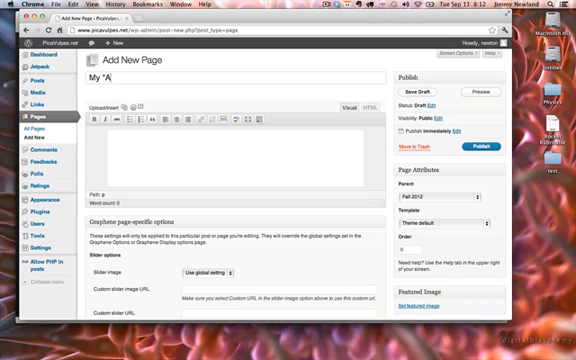
{"action": "type", "text": "ll about me\" page"}
{"action": "left_click", "coordinate": [236, 156]}
{"action": "type", "text": "iemfamfimnaf qweijf sfwef"}
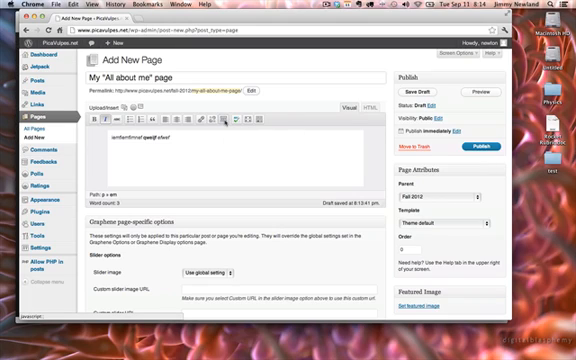
{"action": "mouse_move", "coordinate": [216, 128]}
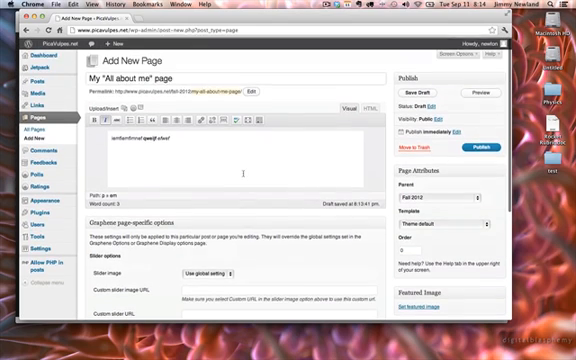
{"action": "left_click", "coordinate": [476, 196]}
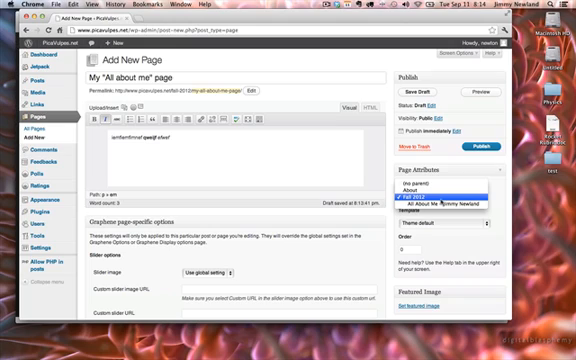